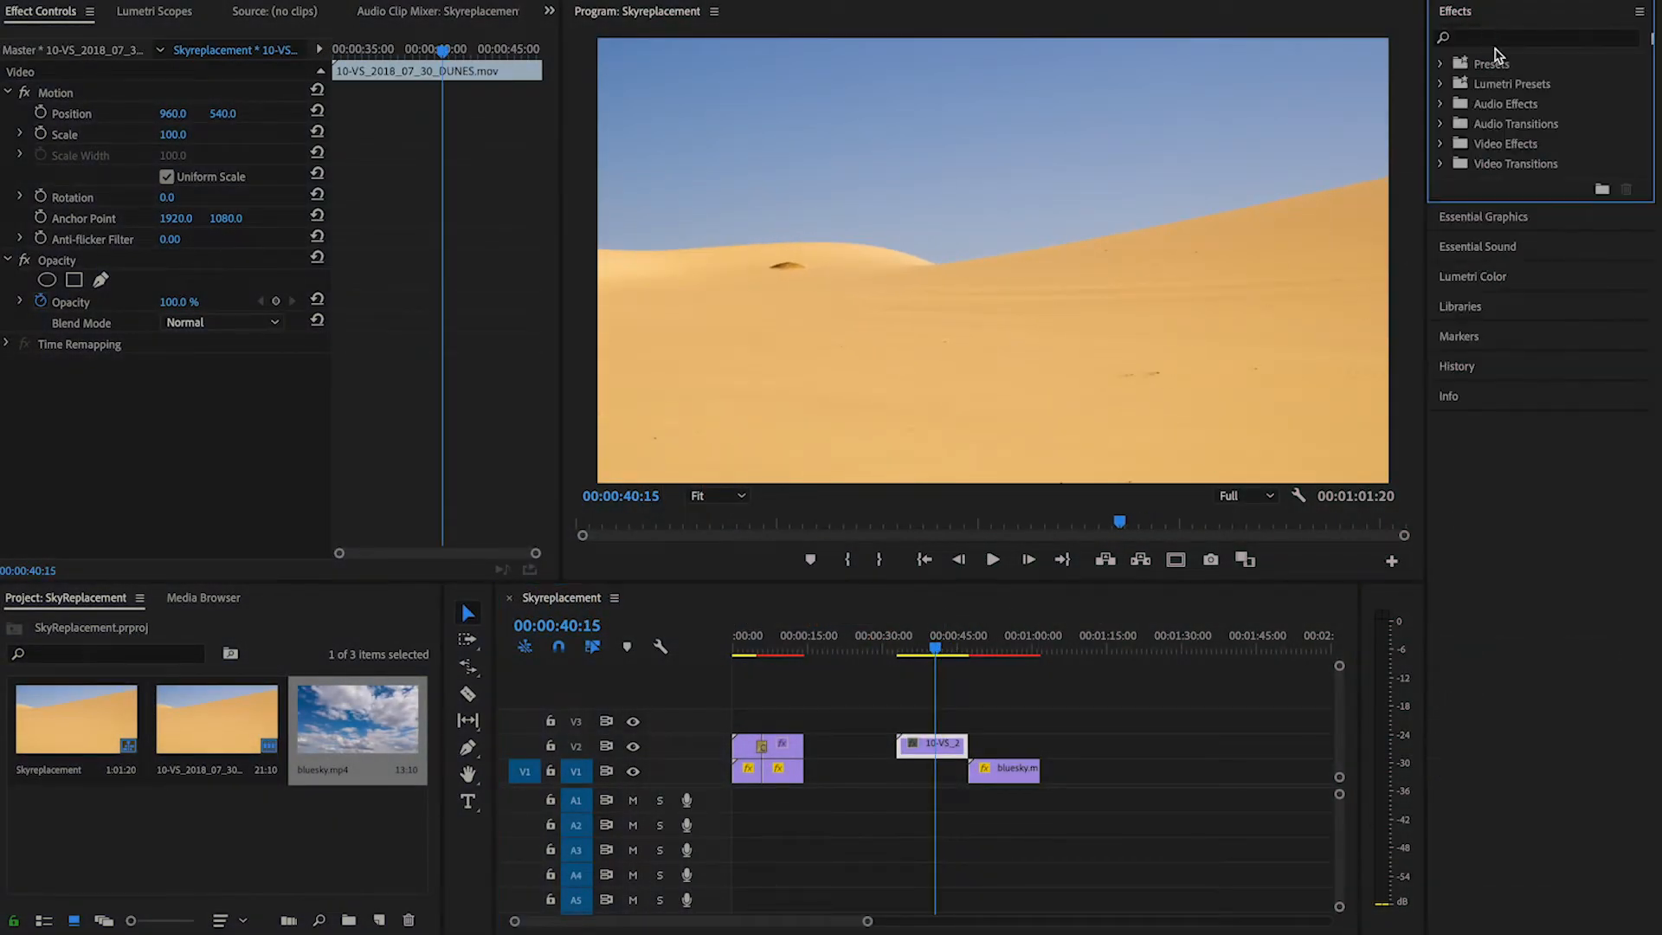
Filter the Effects panel by 'color' to surface Color Key under Keying
left_click(1539, 38)
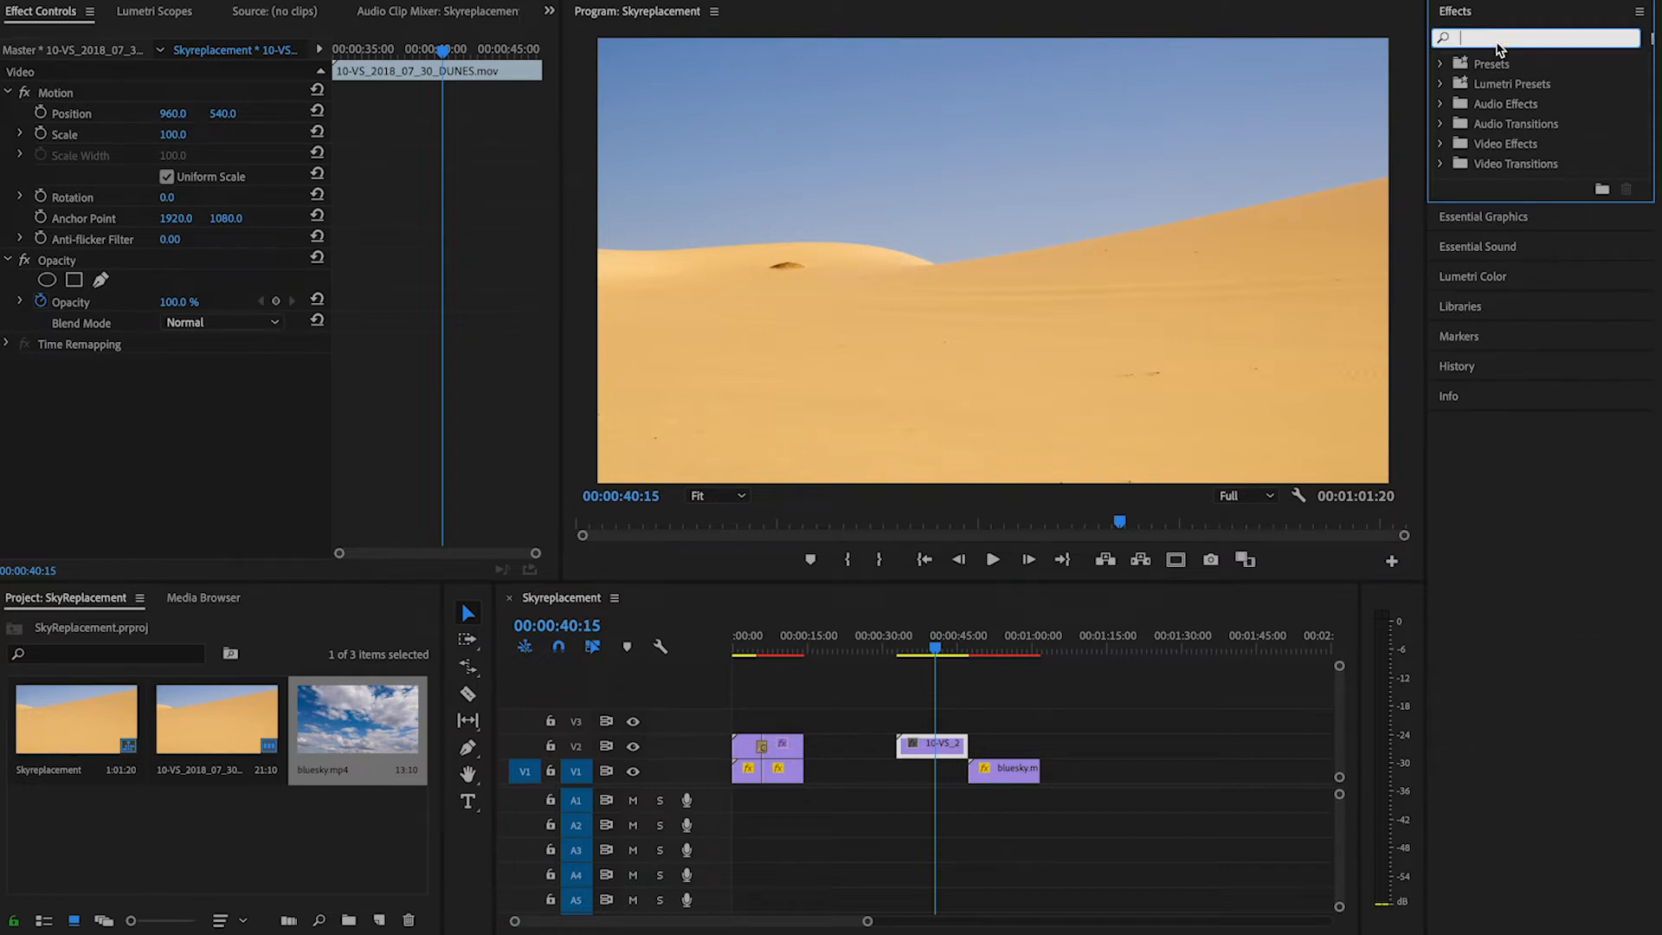
type("color ke")
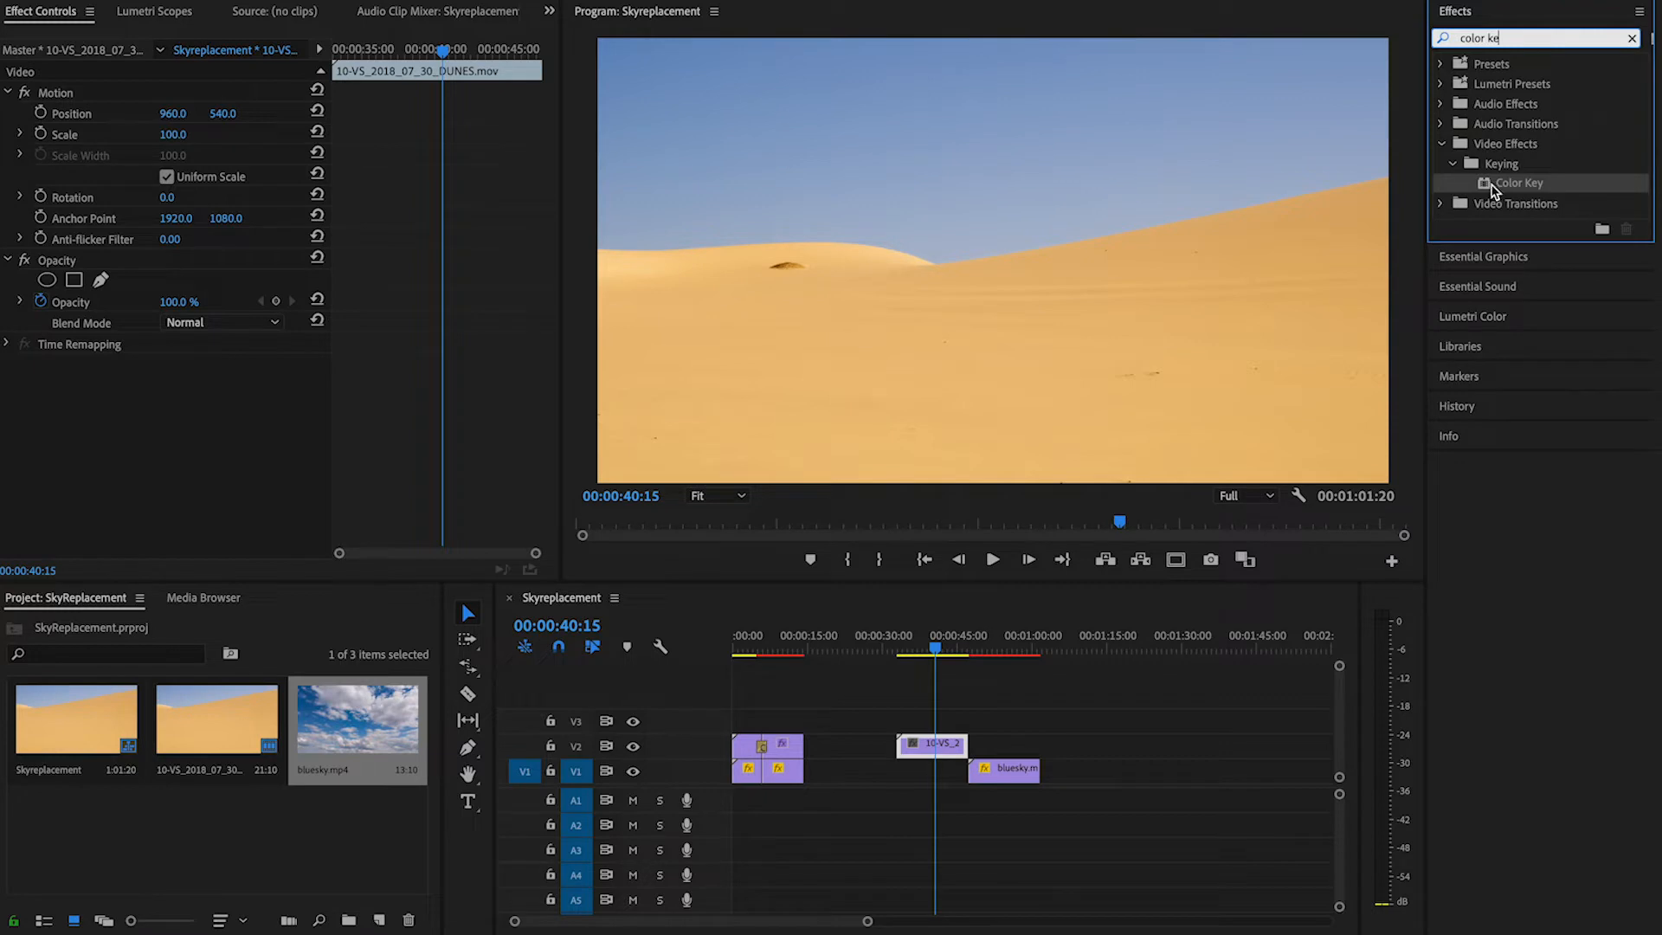
Apply the Color Key effect to the dune clip on V2
left_click_drag(1516, 182, 937, 745)
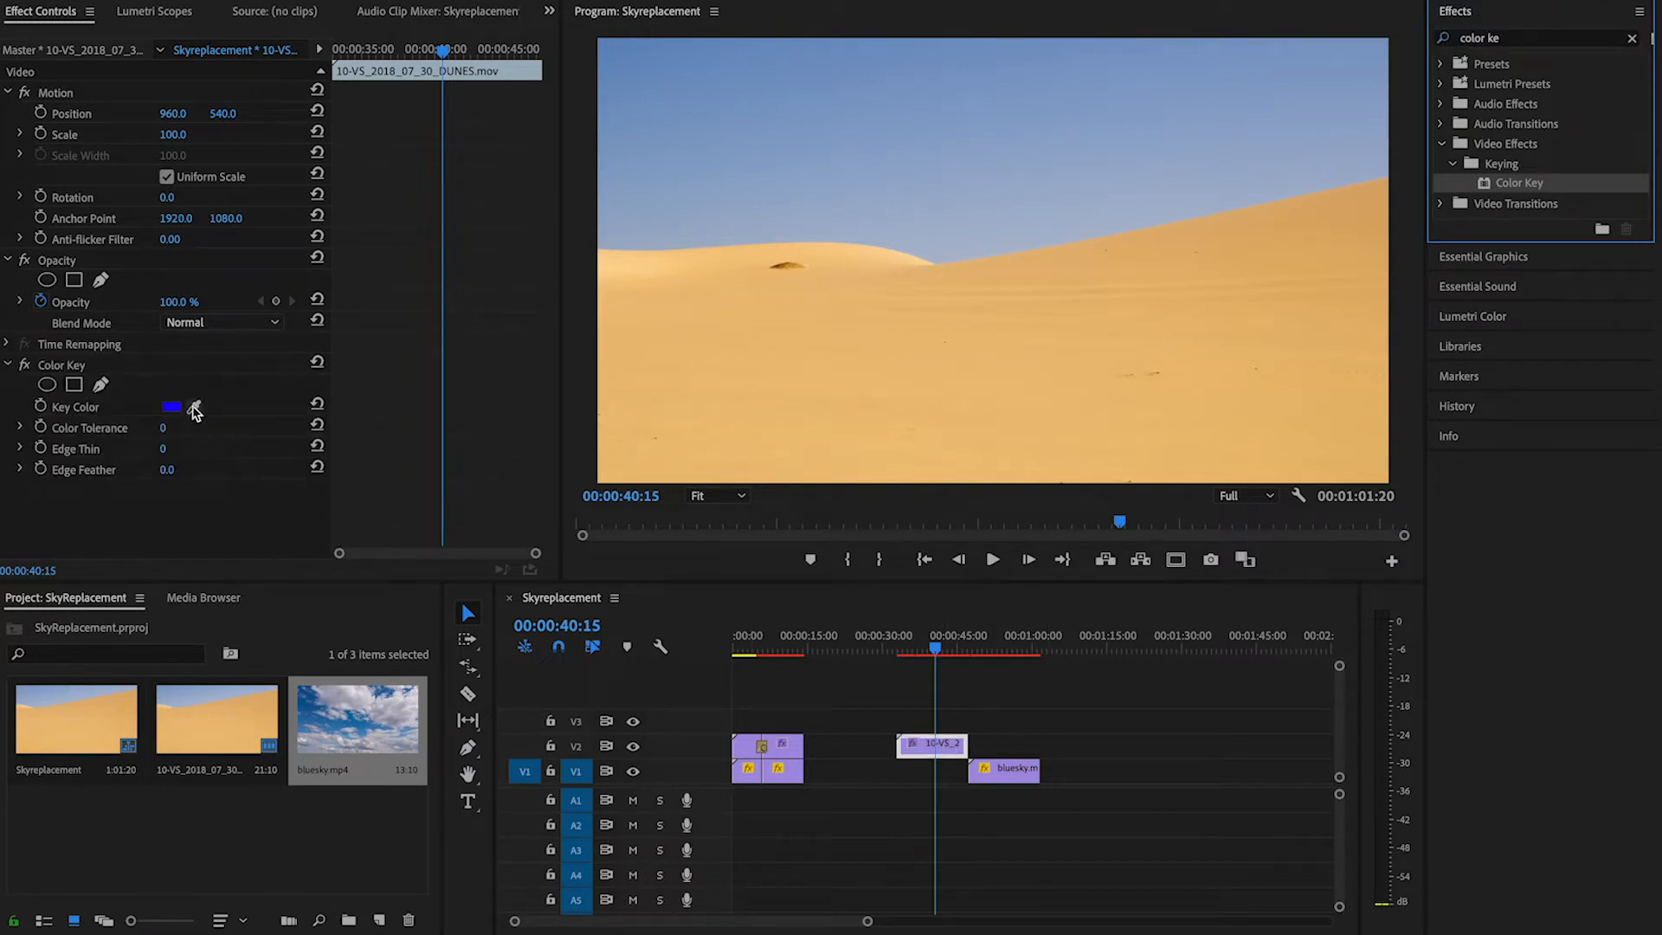
mouse_move(197, 416)
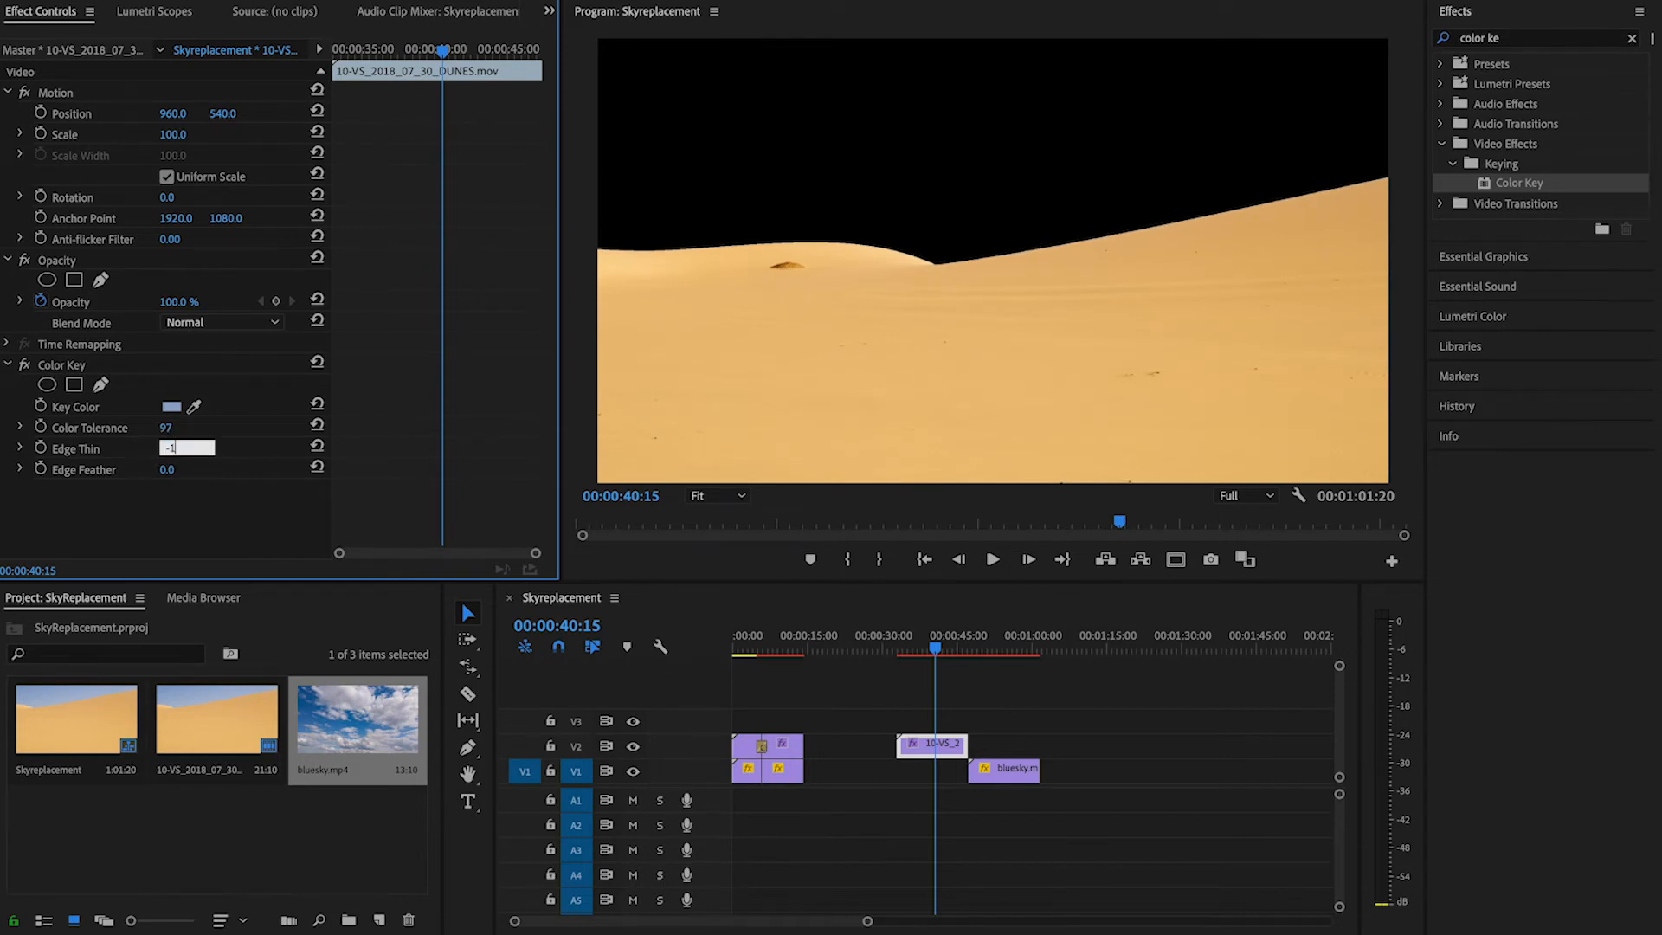
Key out the sky with Color Tolerance 97 and an Edge Thin value of 2
type("2")
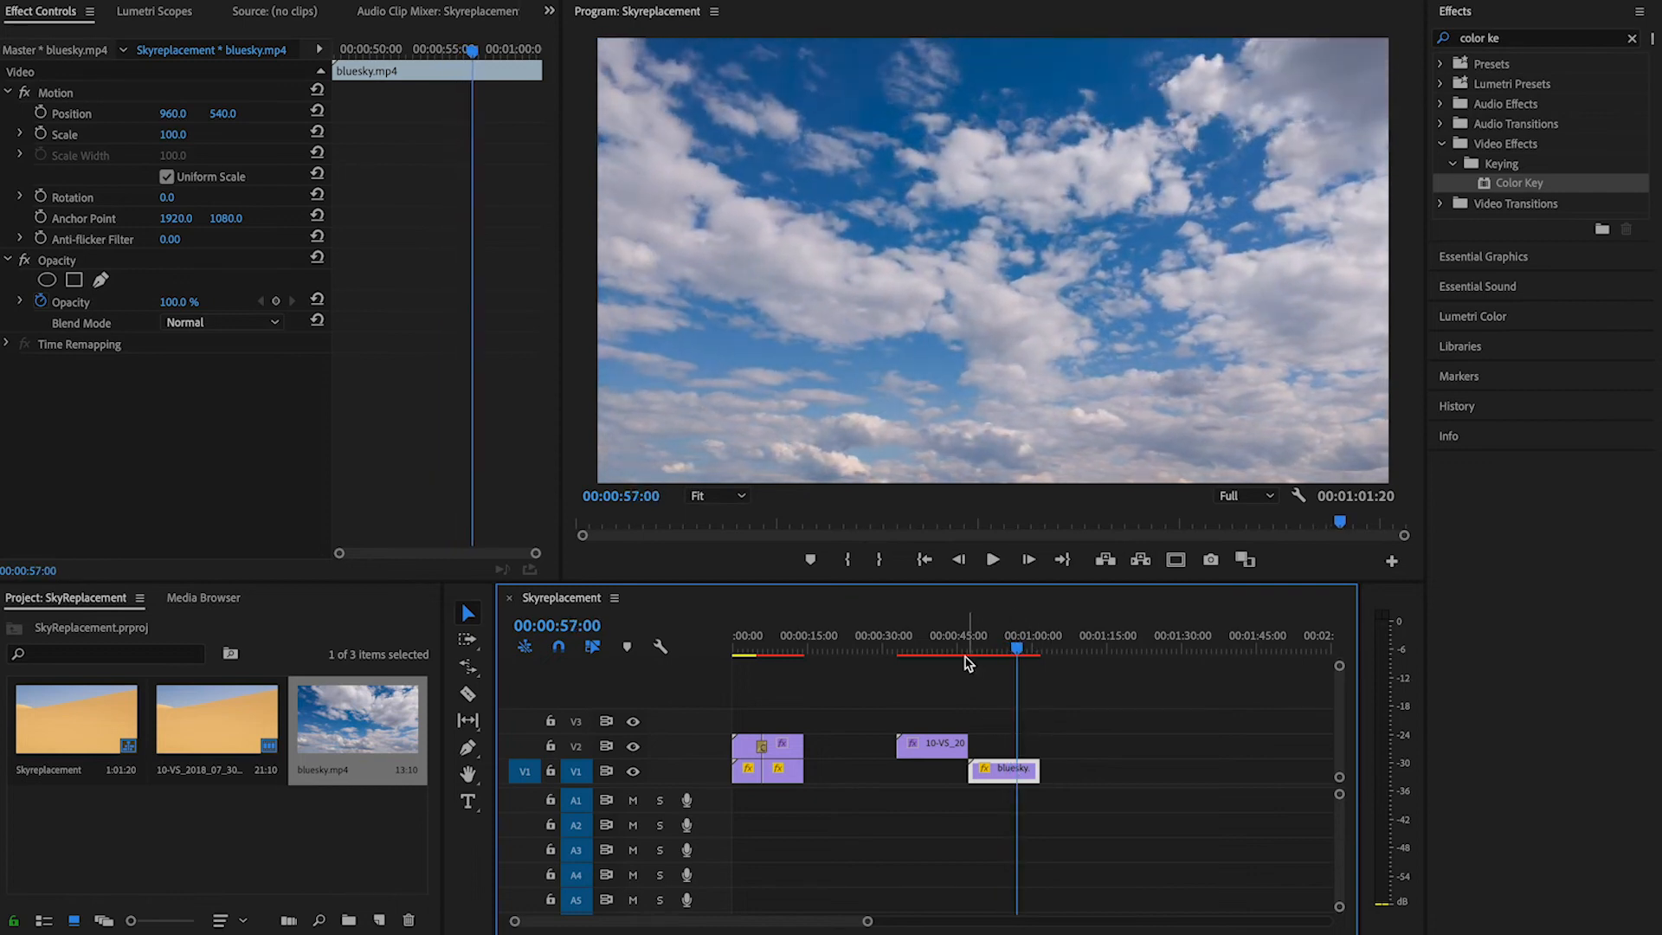
Select the bluesky.mp4 clip on V1 to load its motion and opacity controls
left_click(912, 670)
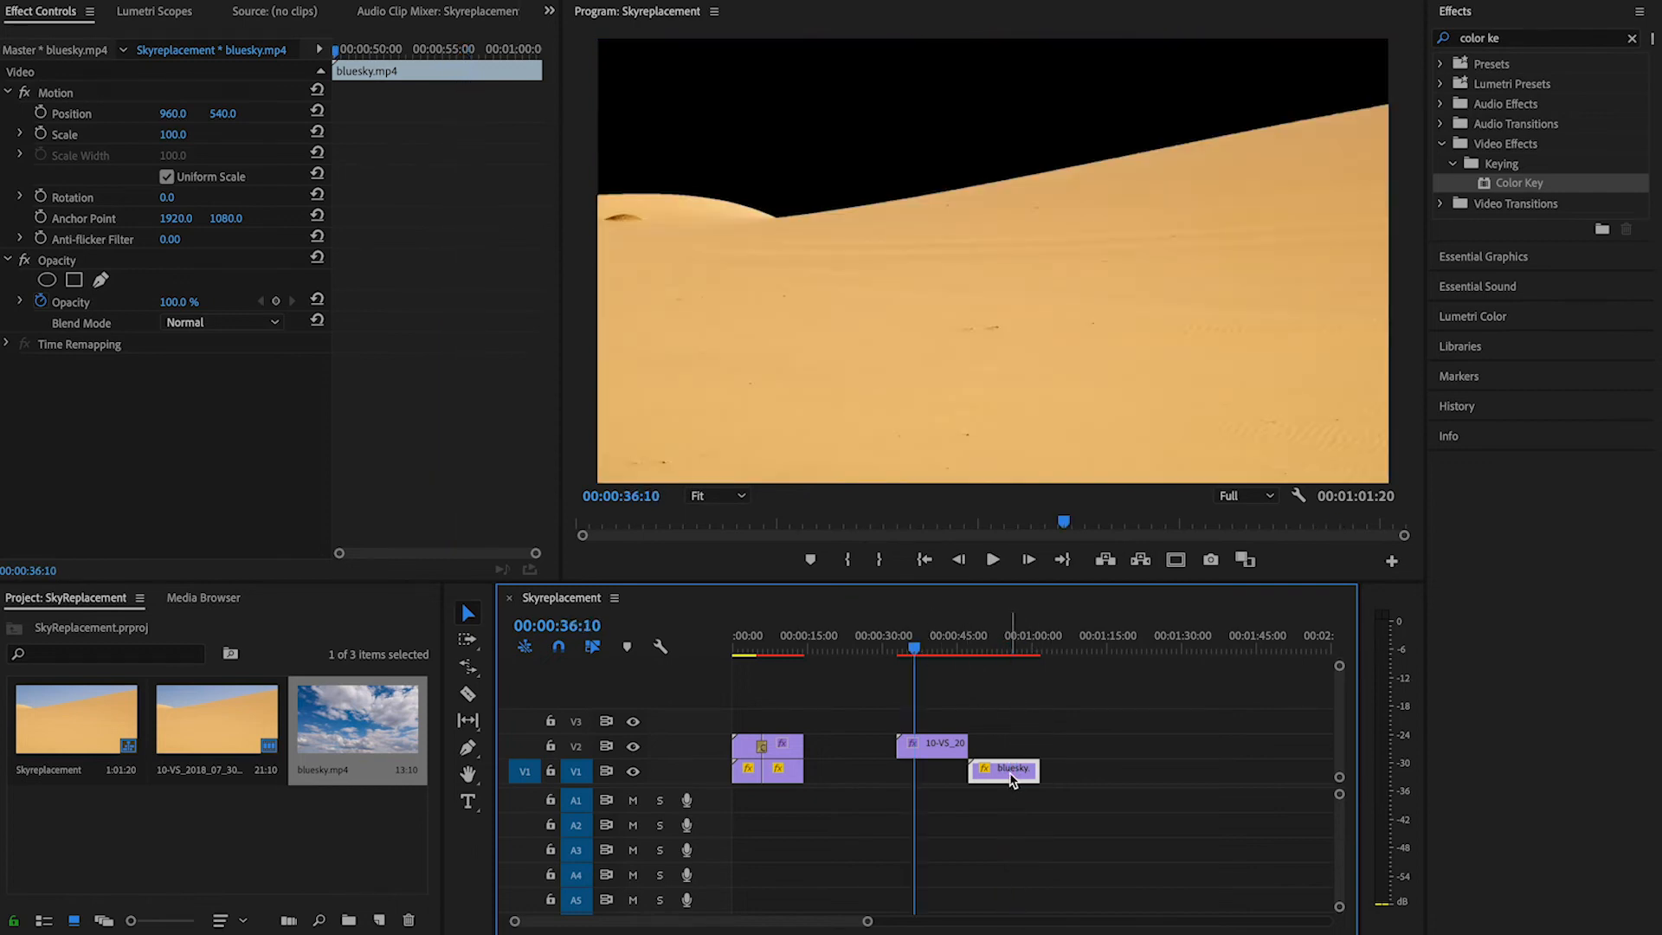